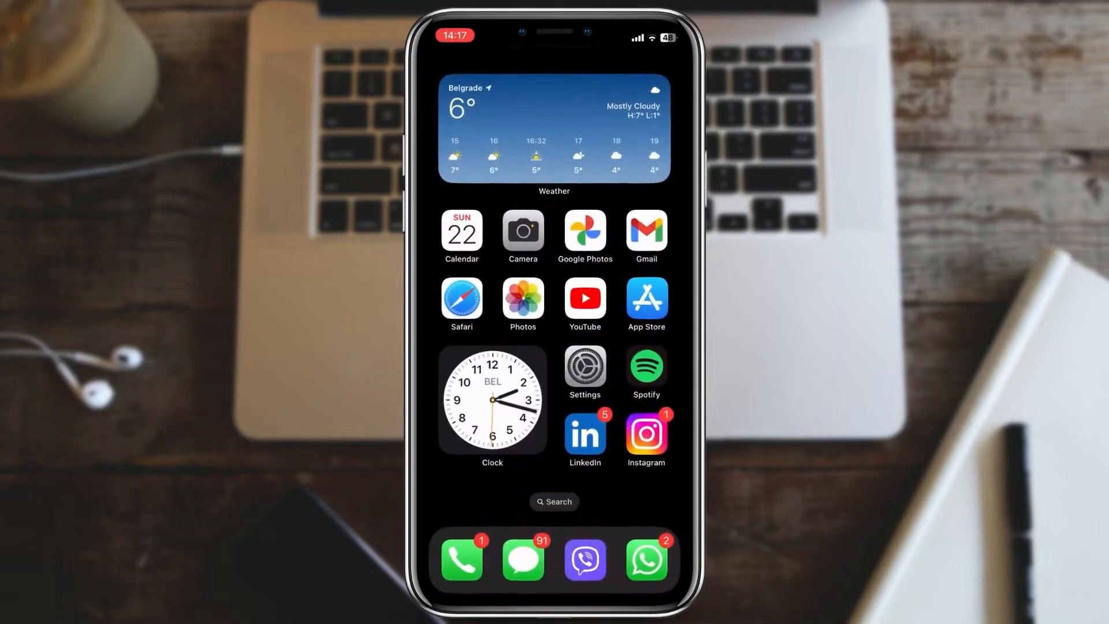
Step: Launch Instagram and go to the doitlike.this profile page
left_click(644, 433)
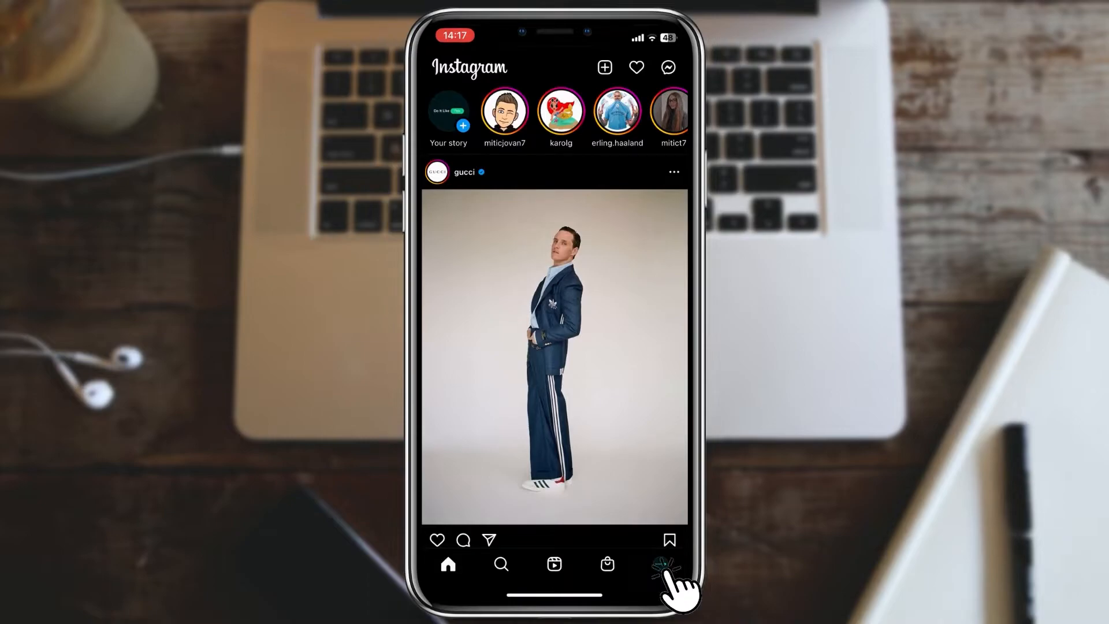
left_click(662, 564)
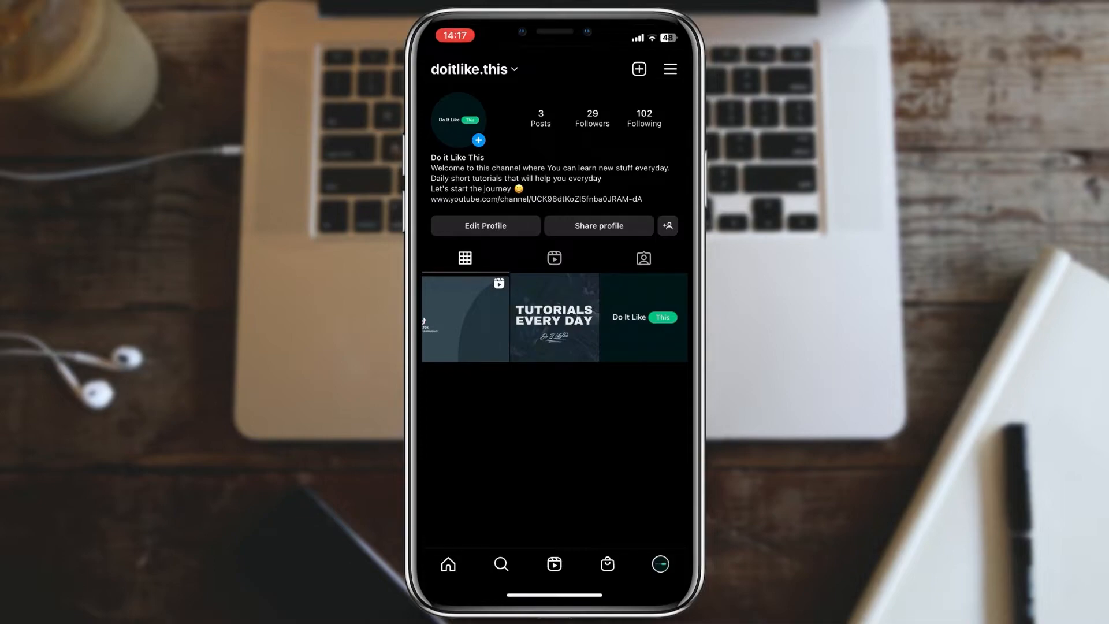
Step: Enter Edit Profile to reach the profile picture options
left_click(485, 226)
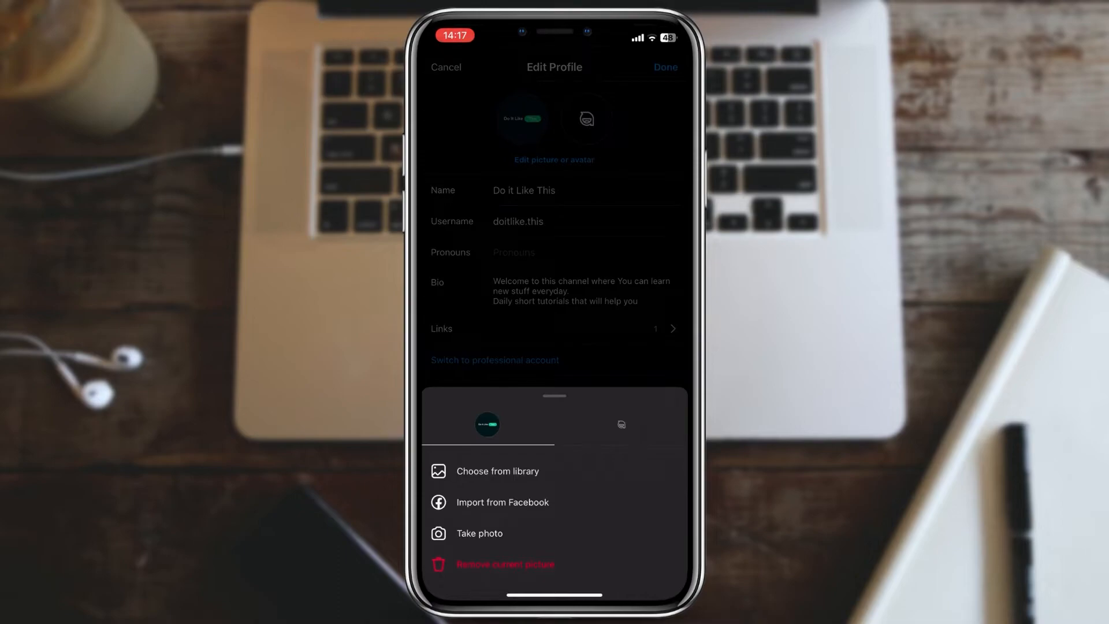
mouse_move(580, 488)
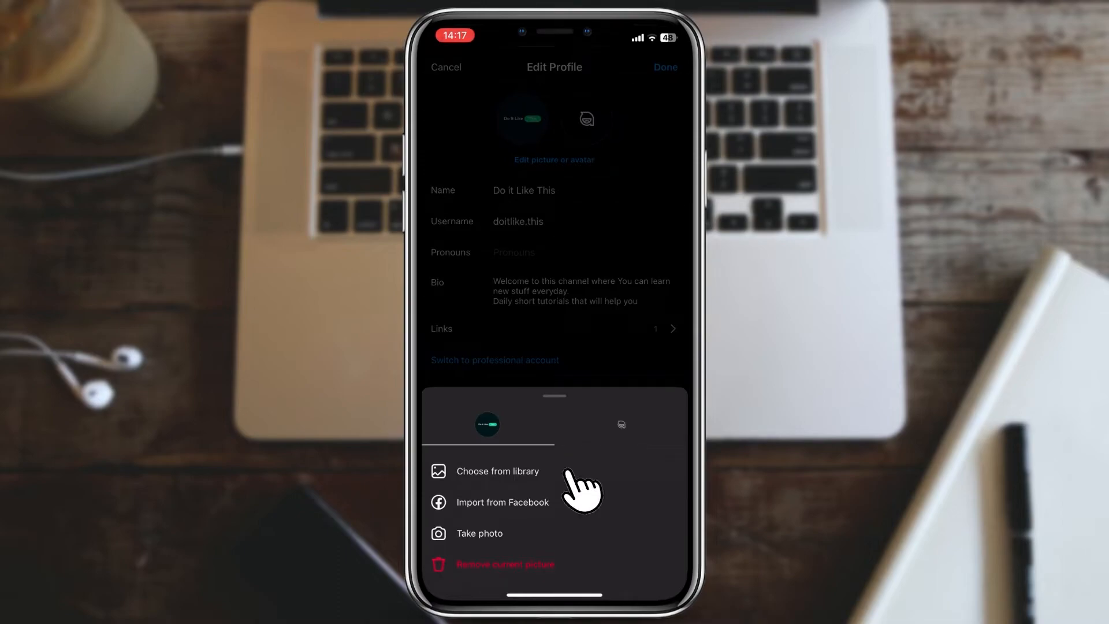
Step: Choose the green-ringed 'Do It Like This' image from the library and save it as the profile picture
left_click(497, 470)
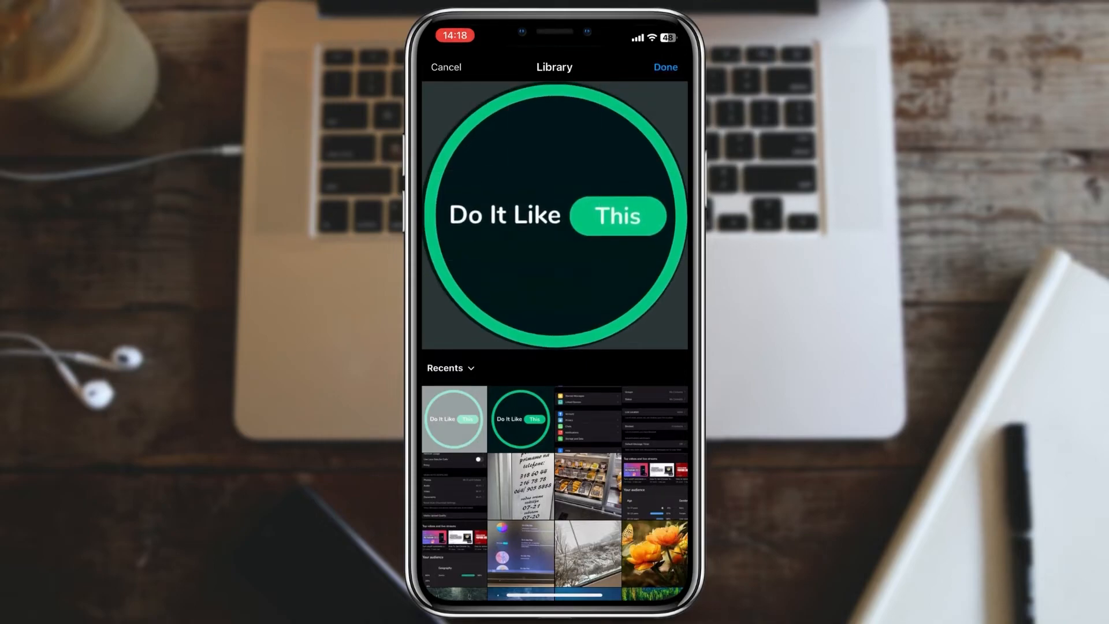
left_click(663, 67)
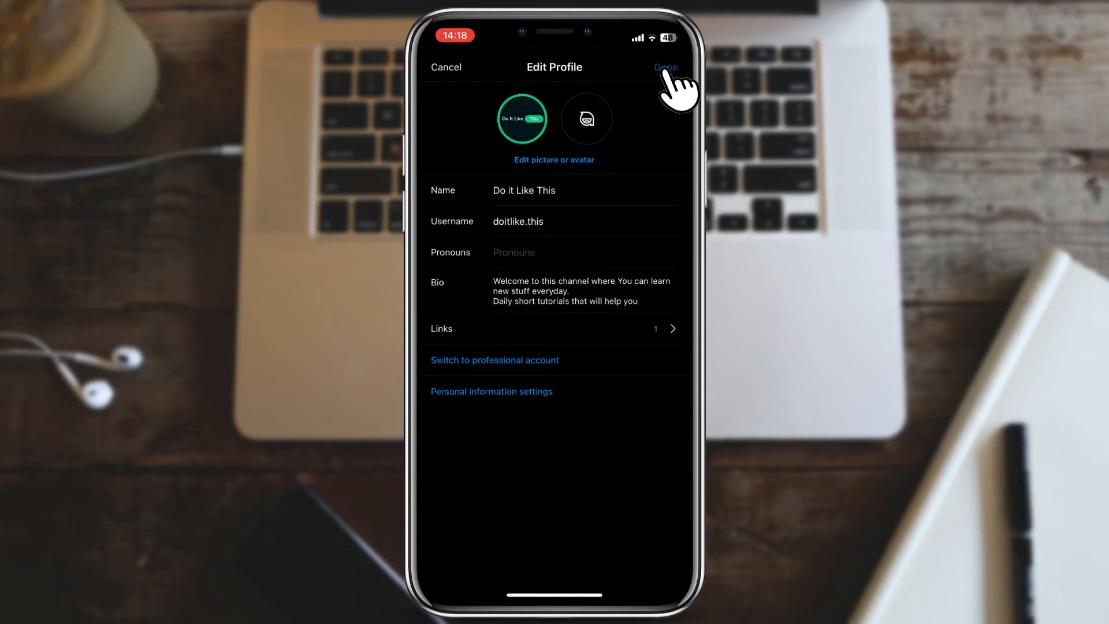
left_click(665, 67)
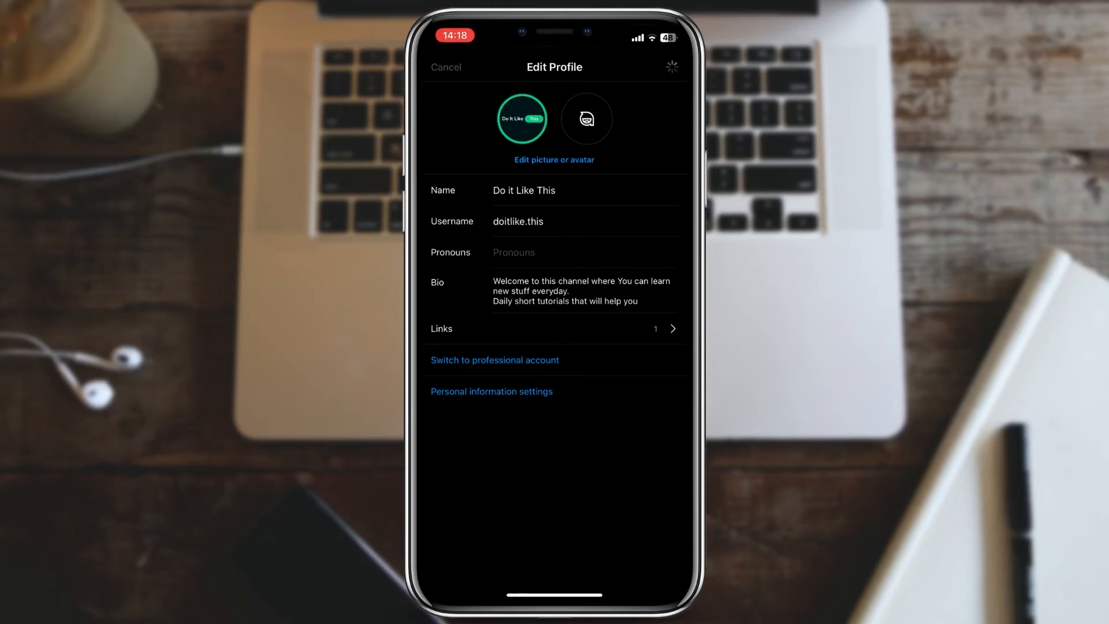
left_click(445, 67)
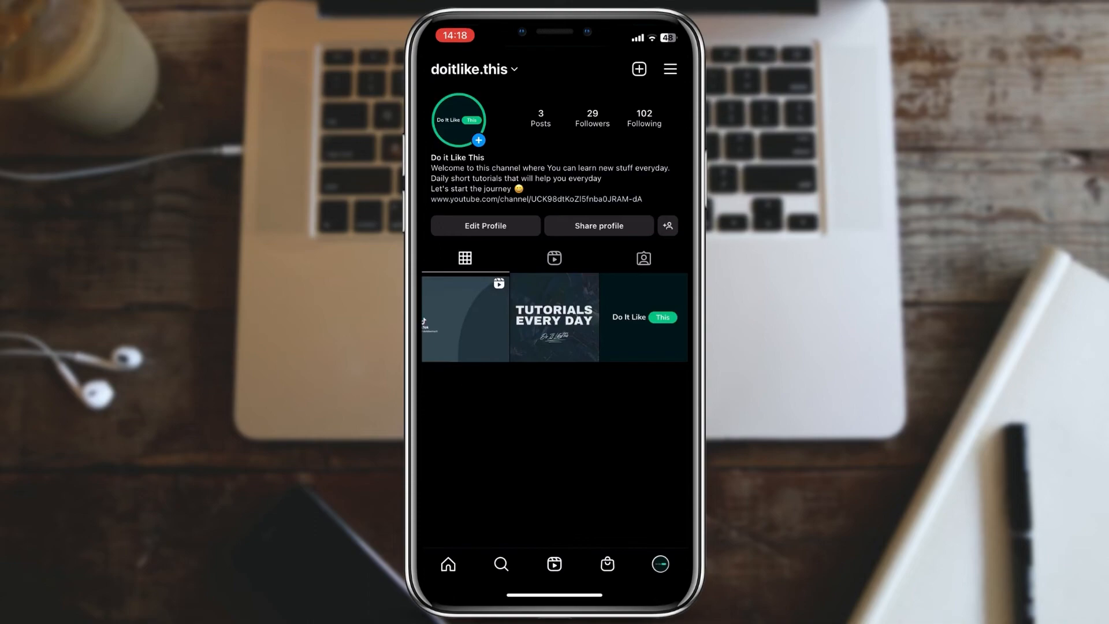